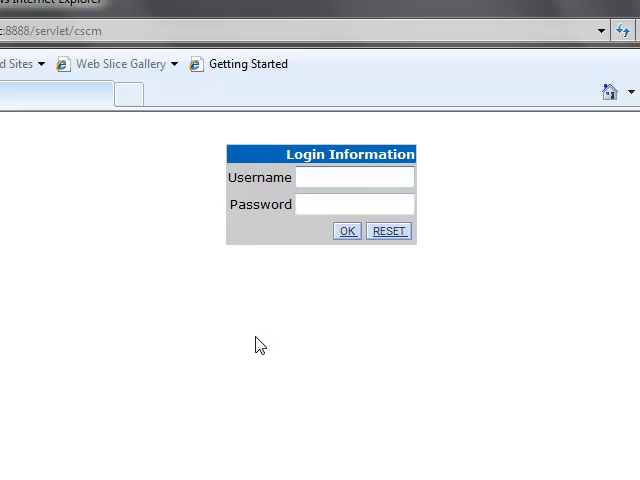
text(jhood)
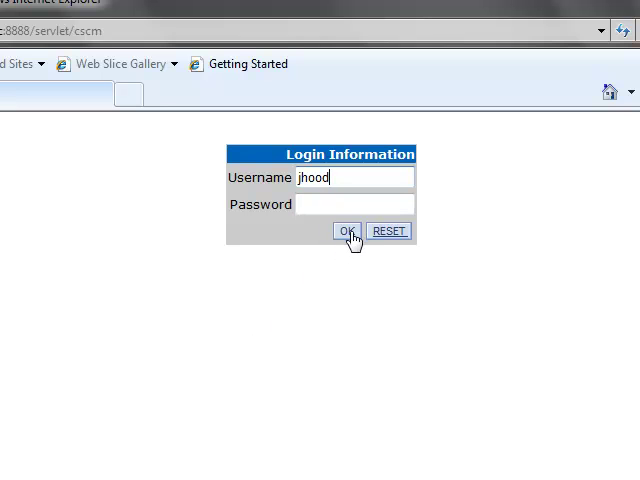
click(347, 231)
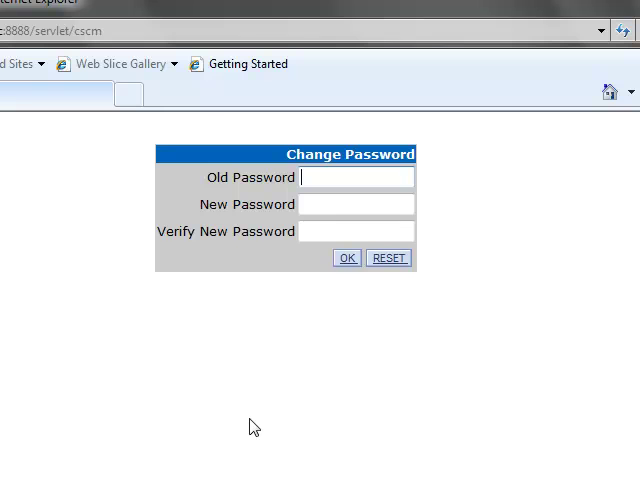
mouse_move(227, 222)
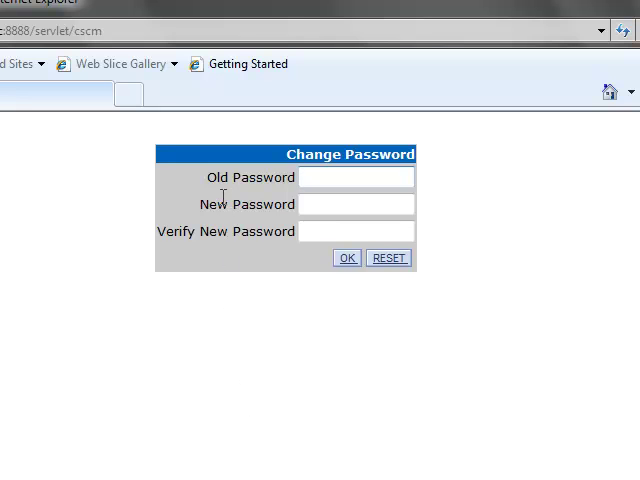
Step: Enter and verify the new password, then submit it
click(356, 177)
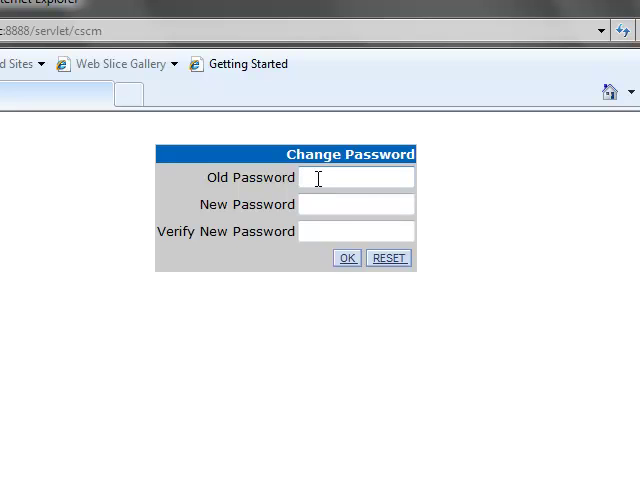
mouse_move(315, 194)
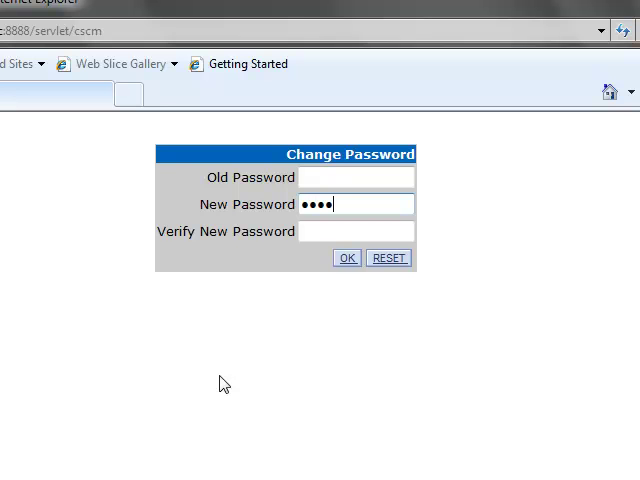
text(•••)
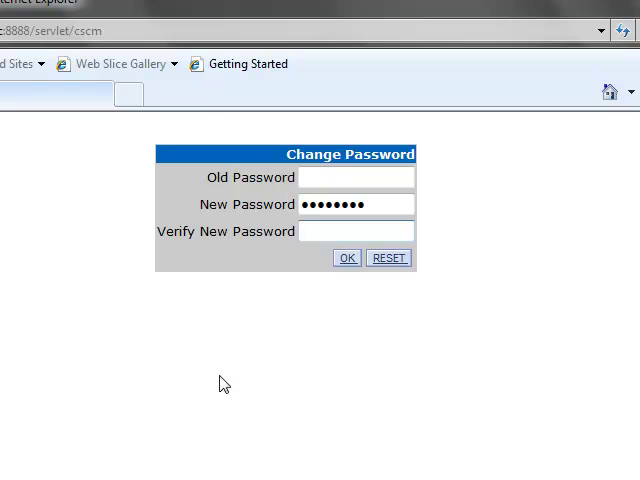
text(•••)
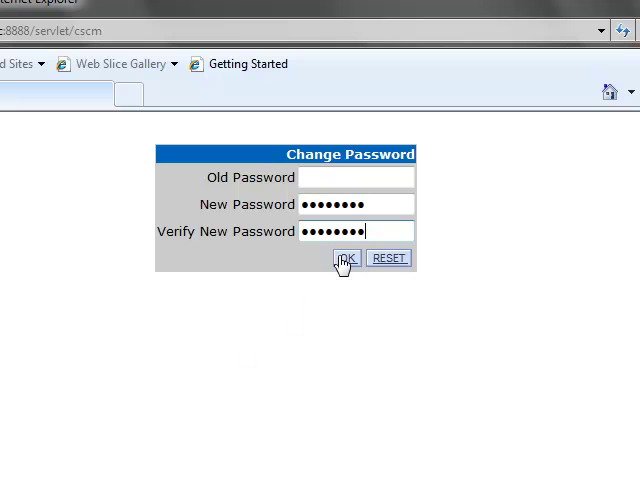
click(344, 258)
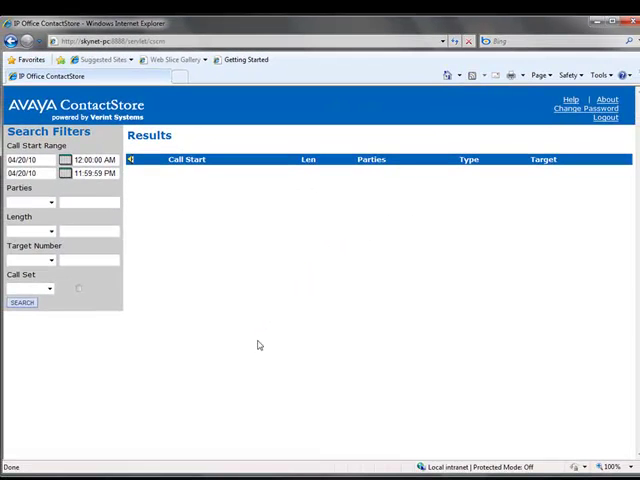
mouse_move(357, 327)
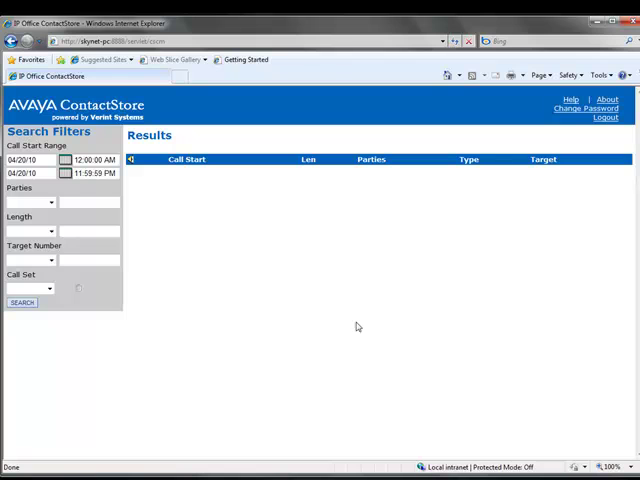
mouse_move(261, 288)
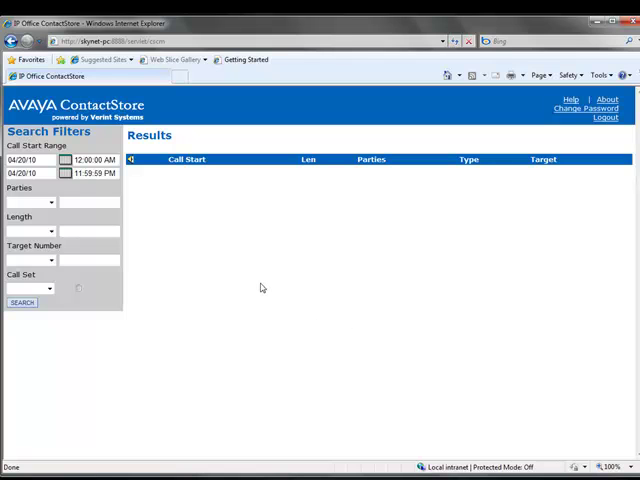
mouse_move(207, 307)
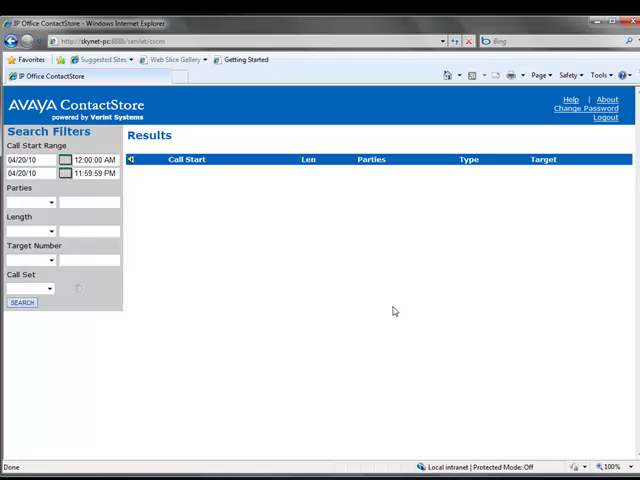
mouse_move(347, 302)
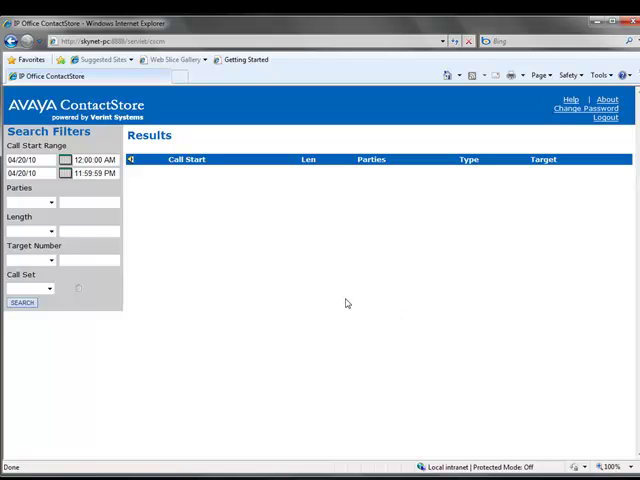